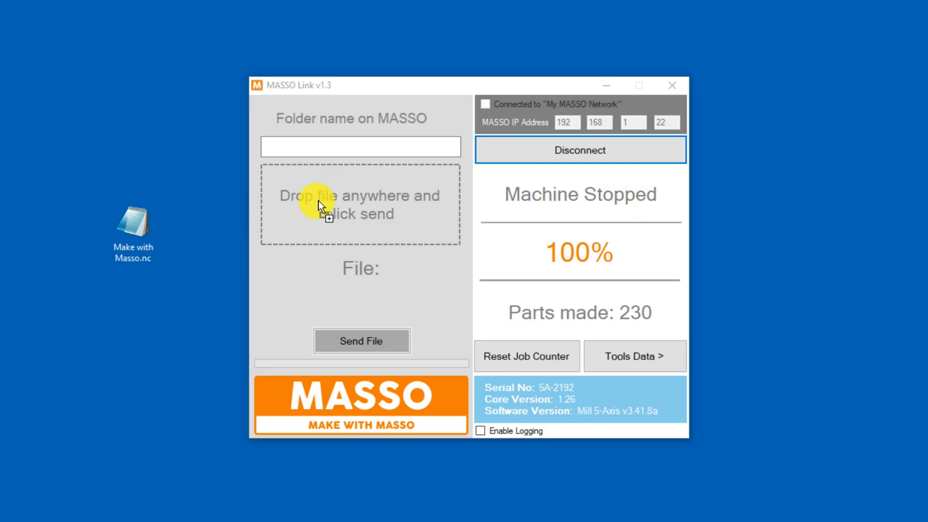
Send Make with Masso.nc from MASSO Link to the MASSO controller
left_click(361, 341)
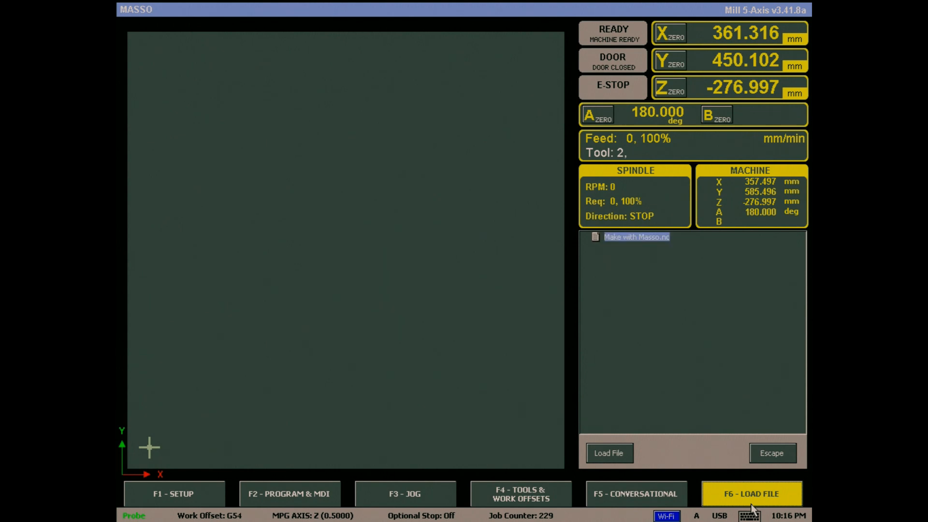
mouse_move(736, 502)
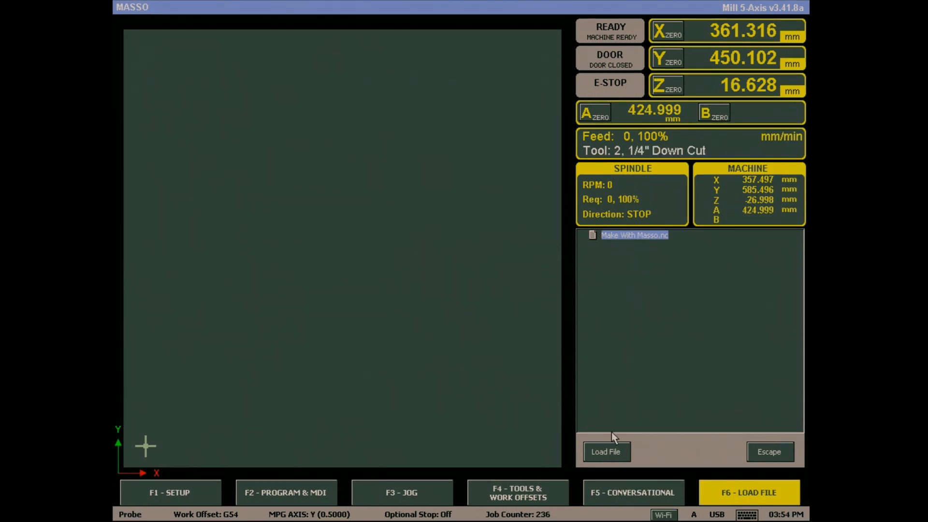
Load Make With Masso.nc on the F6 screen, then switch to the F3 jog screen
left_click(606, 452)
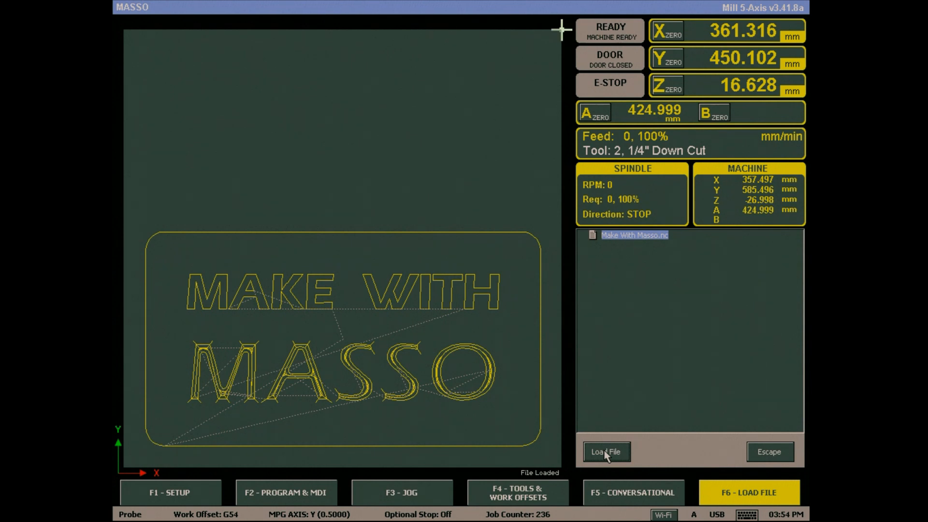
mouse_move(457, 479)
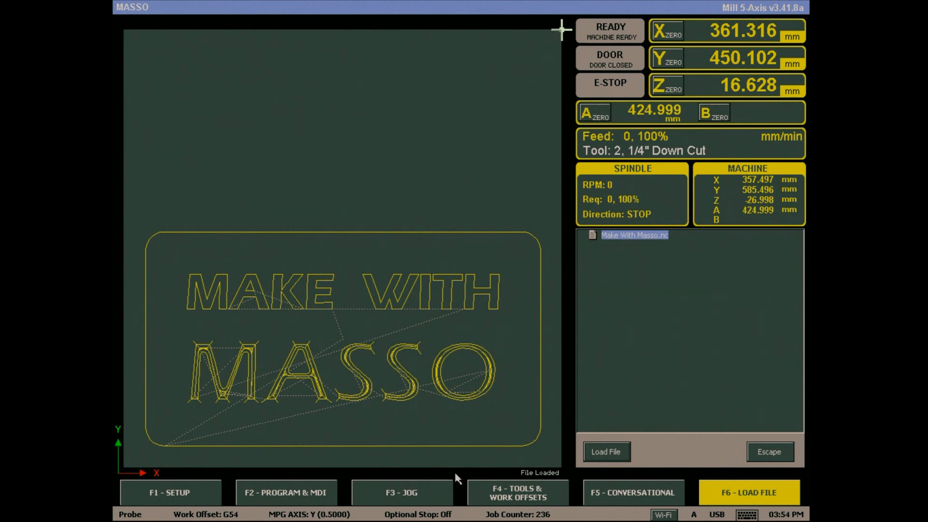
left_click(403, 492)
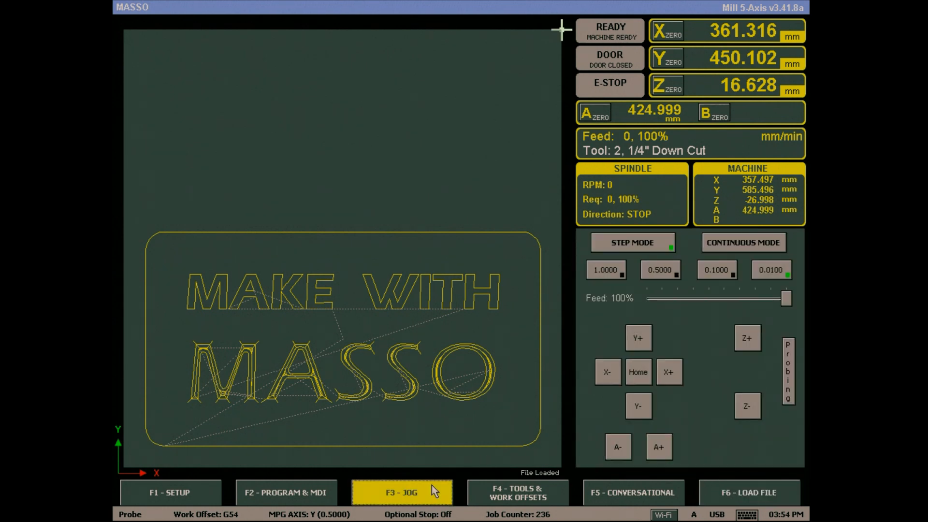
Zero the X, Y and A work coordinates at the origin, then open Probing
left_click(639, 372)
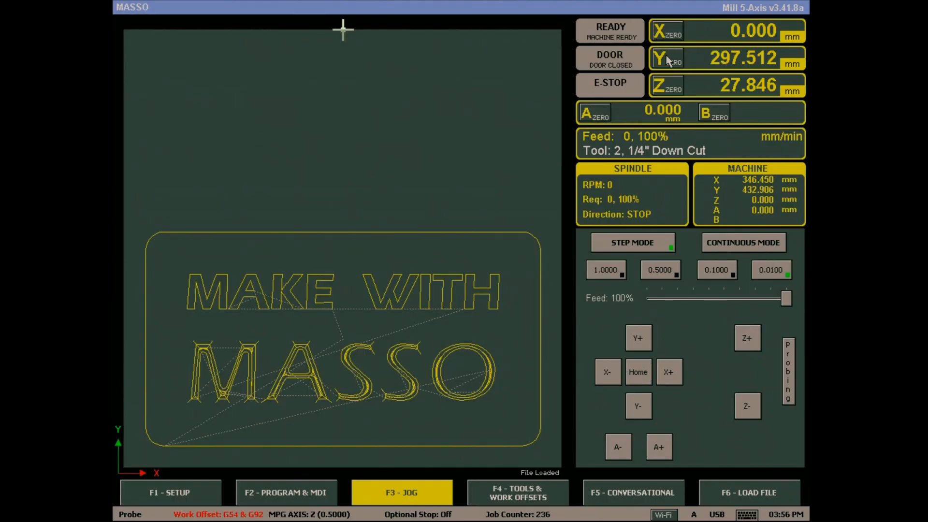
left_click(667, 58)
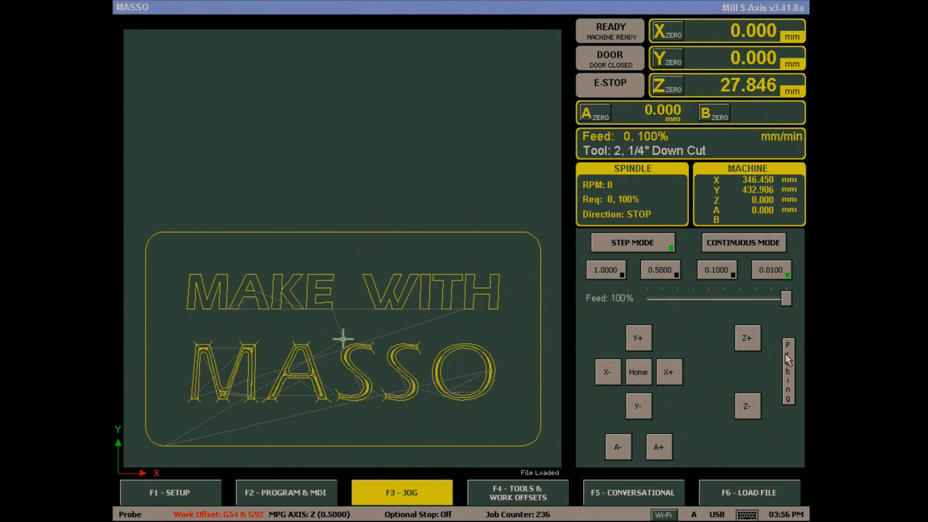
left_click(789, 378)
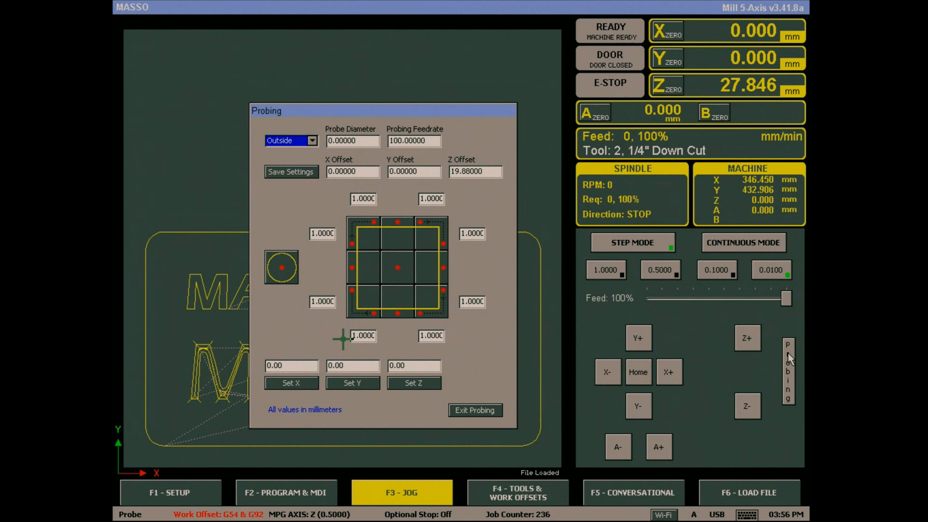
mouse_move(405, 290)
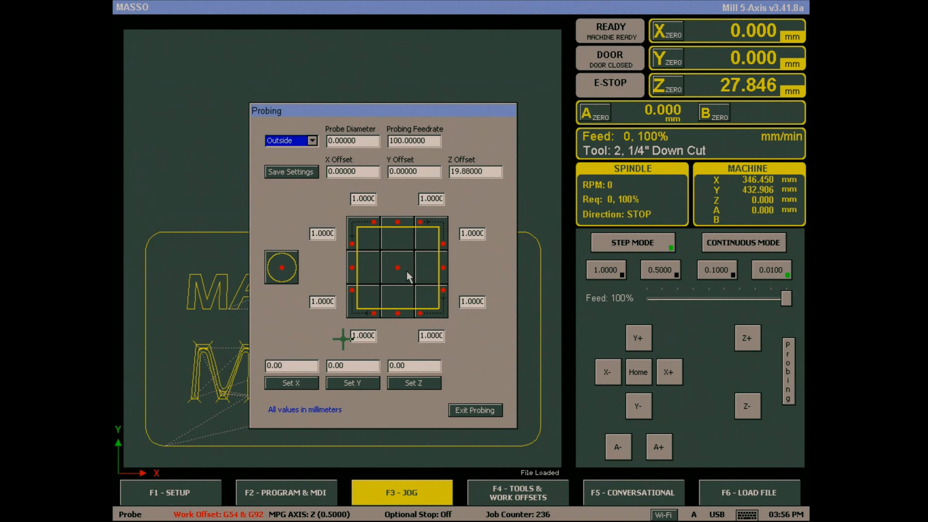
Run the centre-cell surface probe to set the Z work offset
left_click(397, 268)
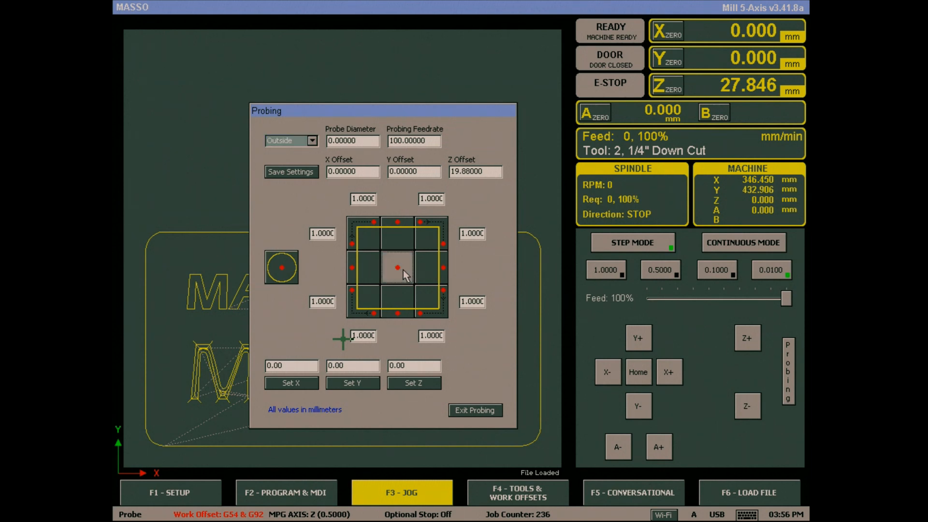
left_click(475, 411)
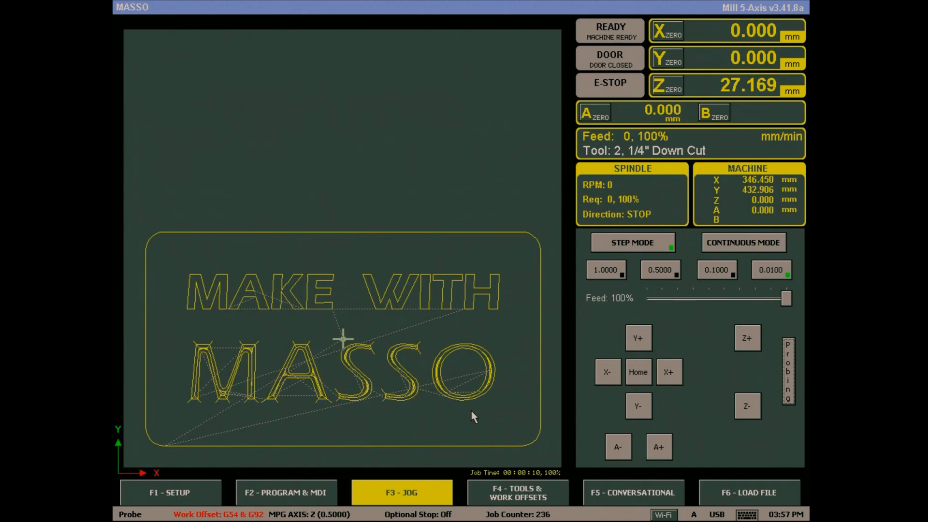
Raise the tool clear and open F2 - Program & MDI
left_click(748, 338)
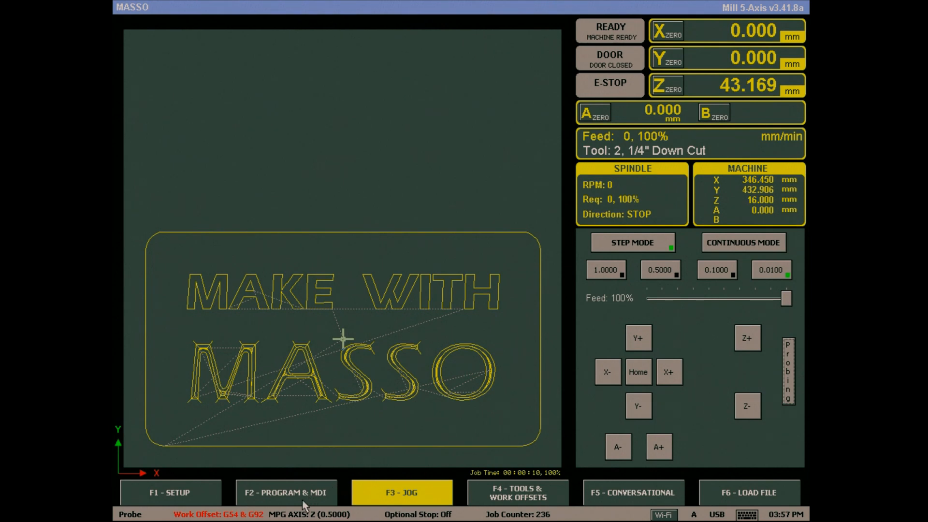
left_click(287, 492)
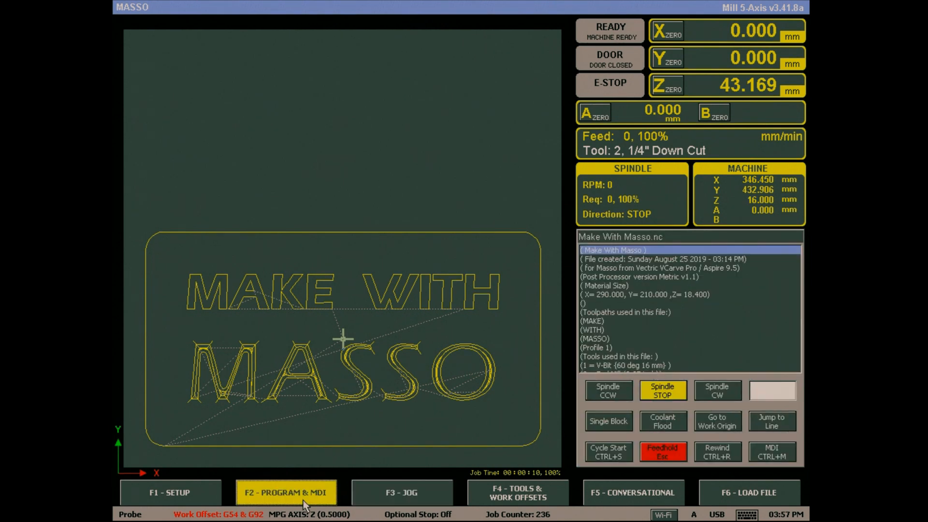
mouse_move(713, 456)
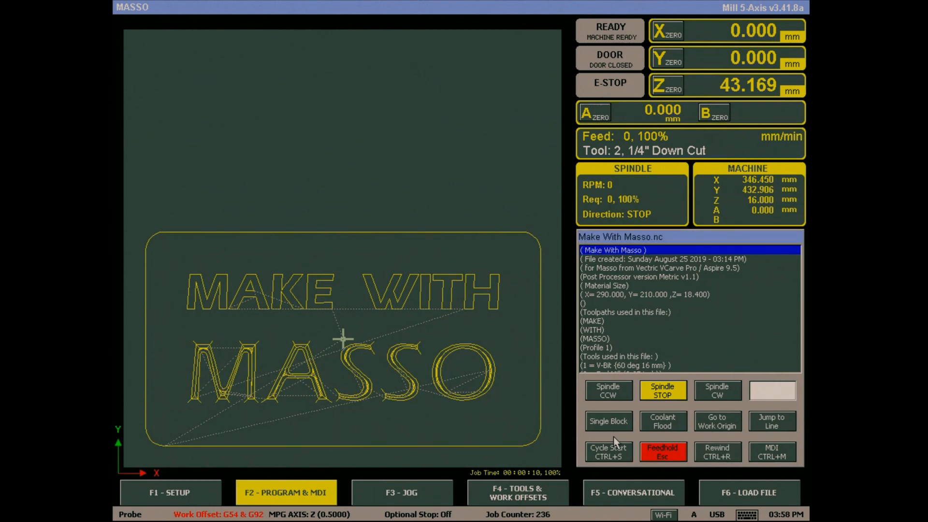
Start Make With Masso.nc with Cycle Start until the 60 Degree Vbit prompt
left_click(608, 451)
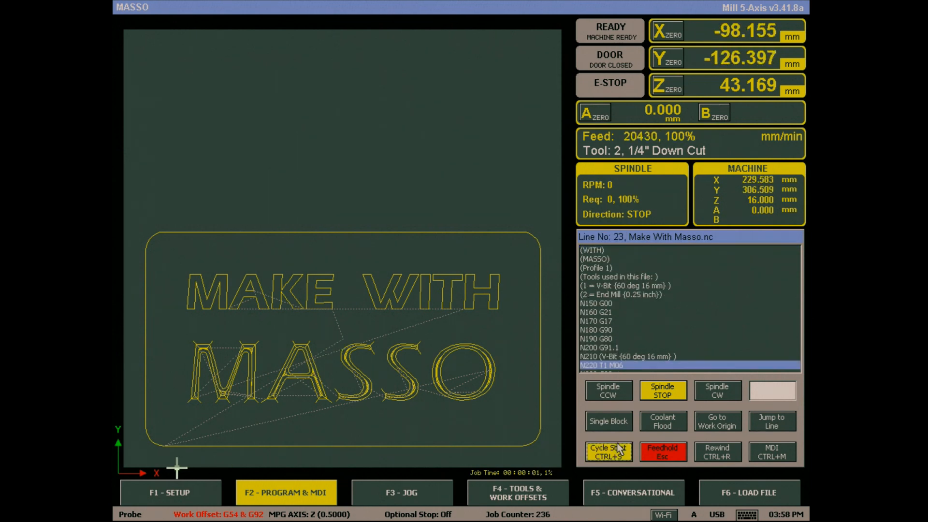
left_click(609, 452)
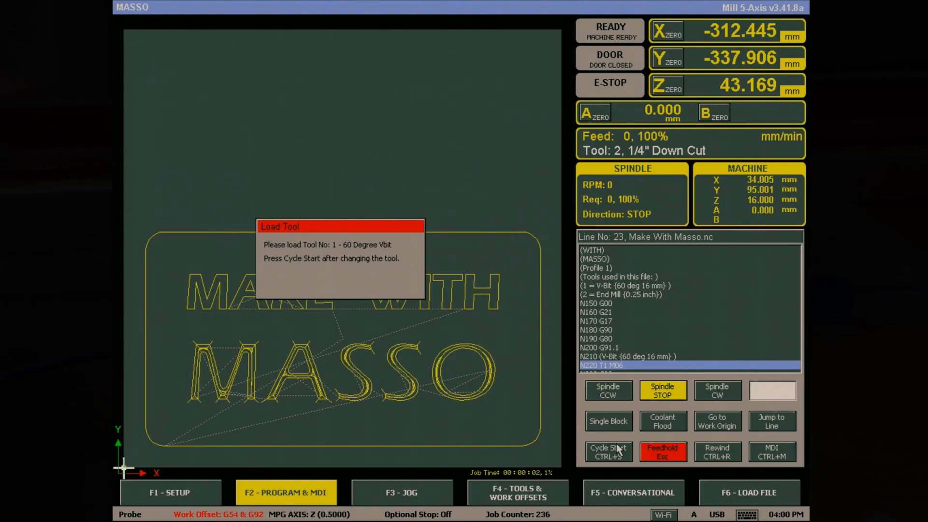
left_click(608, 452)
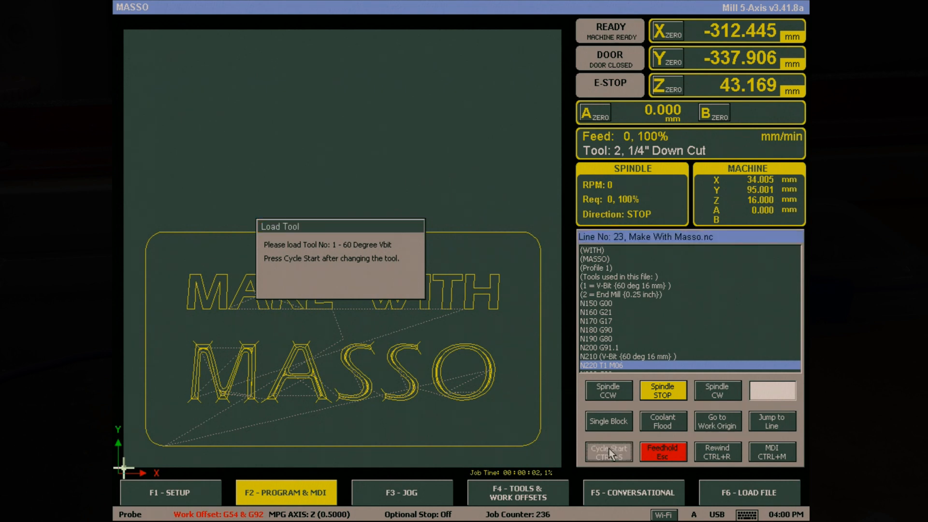